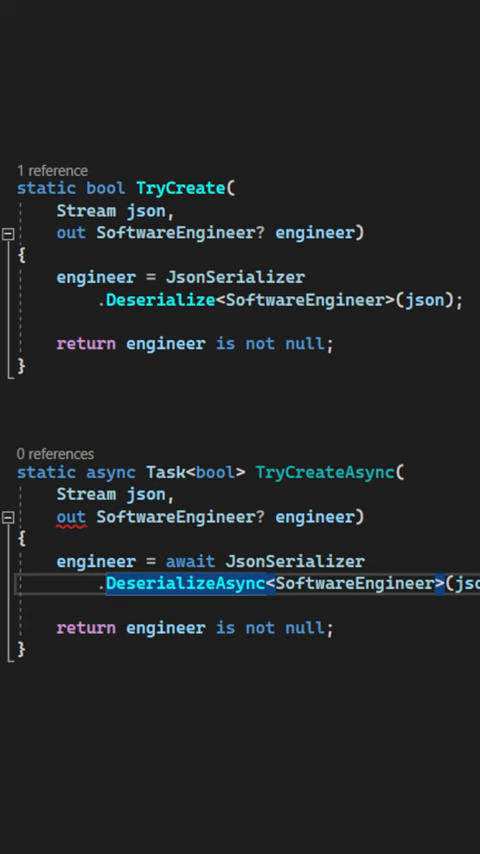
pyautogui.moveTo(68, 516)
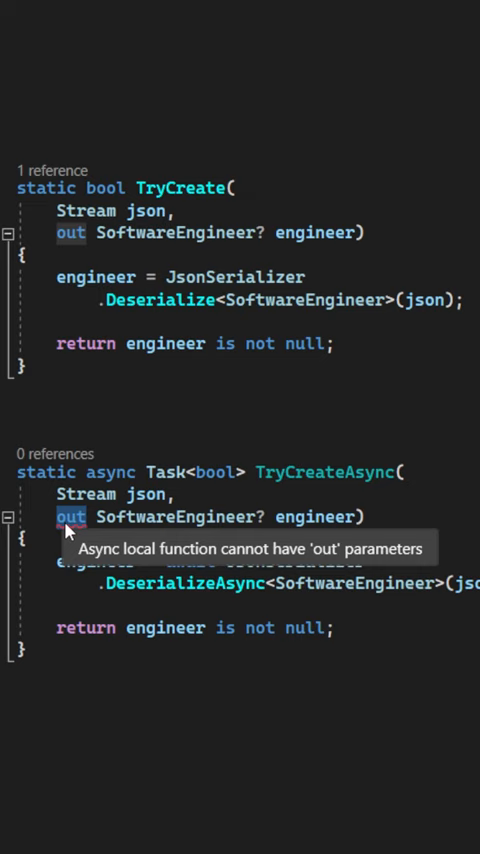